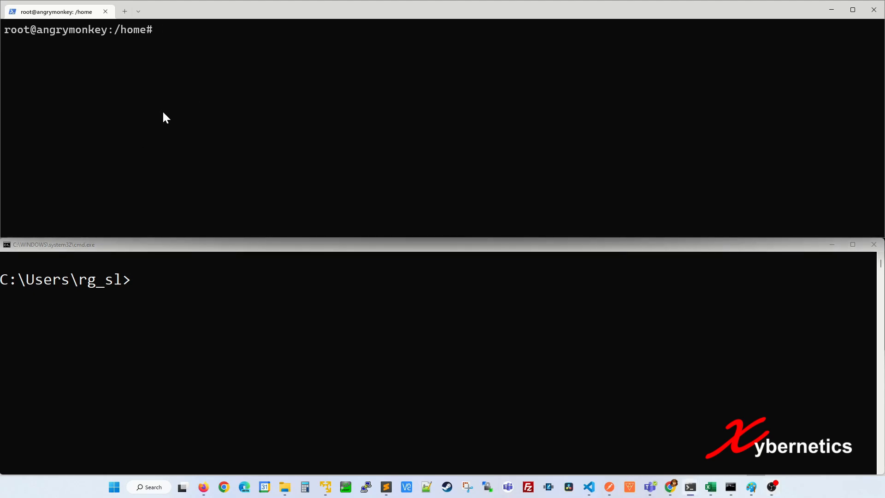
# Run netstat -anpe in the Ubuntu shell to list all sockets with owning processes.
pyautogui.write('lsb_release -a')
pyautogui.click(437, 279)
pyautogui.write('ver')
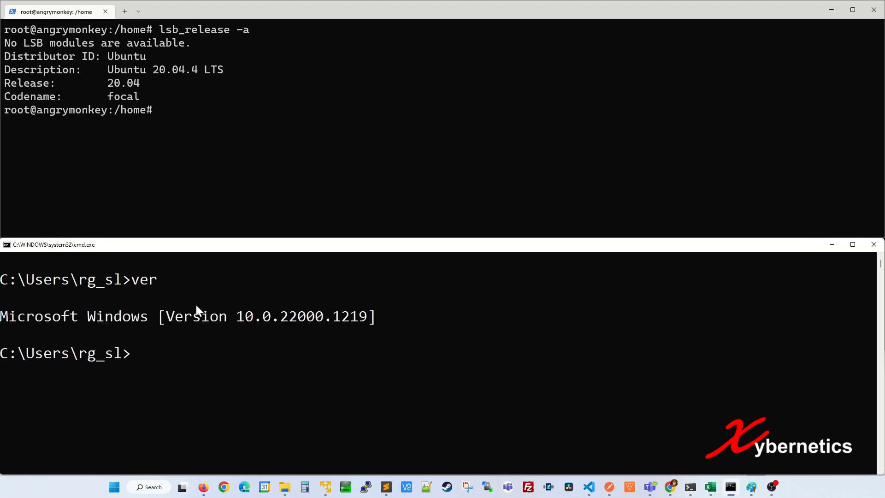
pyautogui.write('clear')
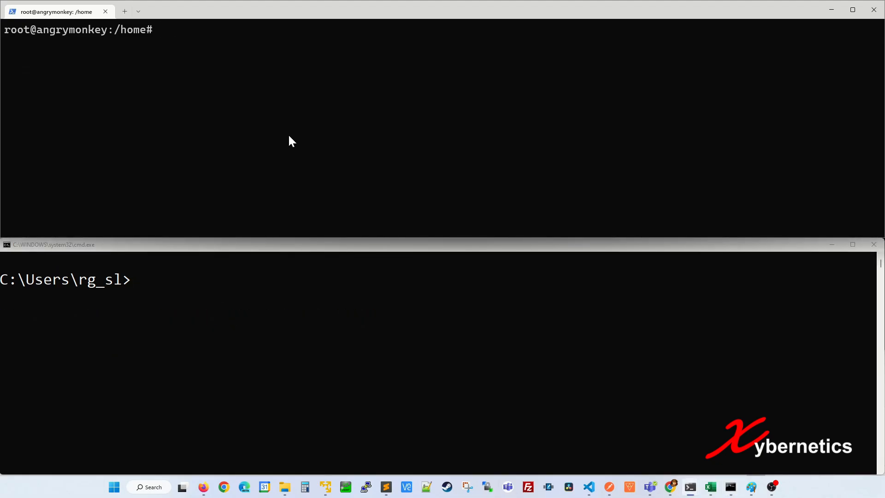
pyautogui.write('net')
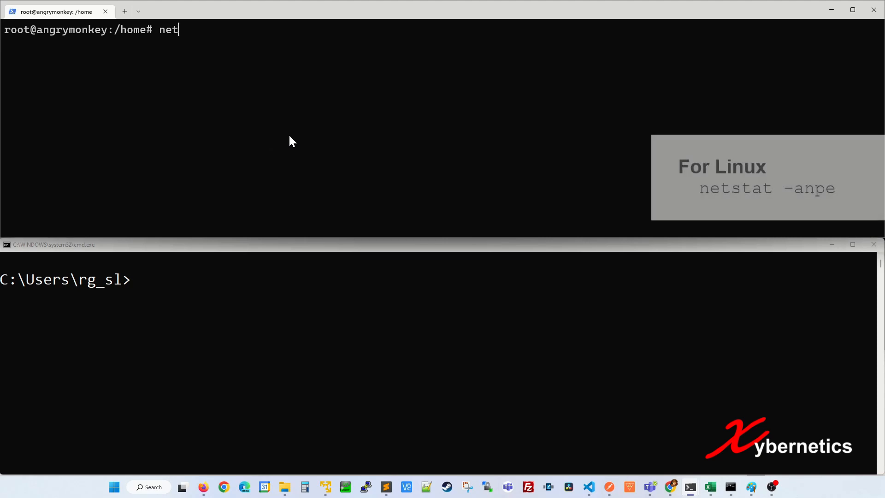
pyautogui.write('stat -')
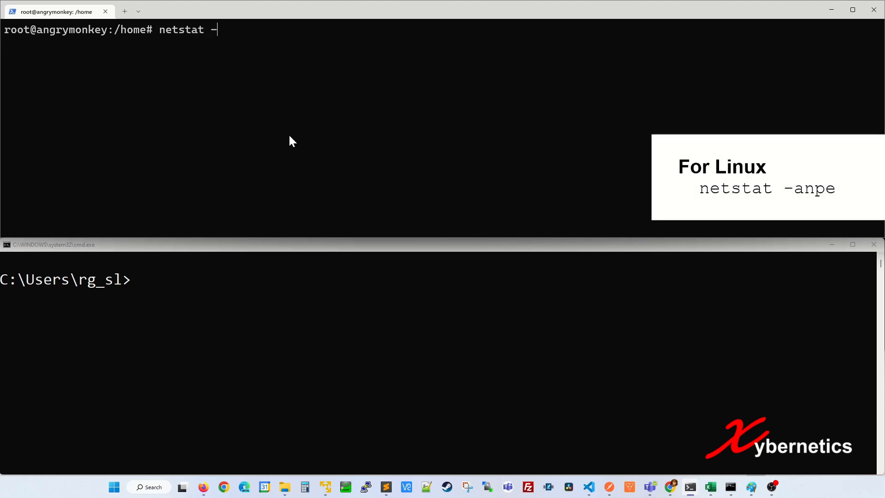
pyautogui.write('a')
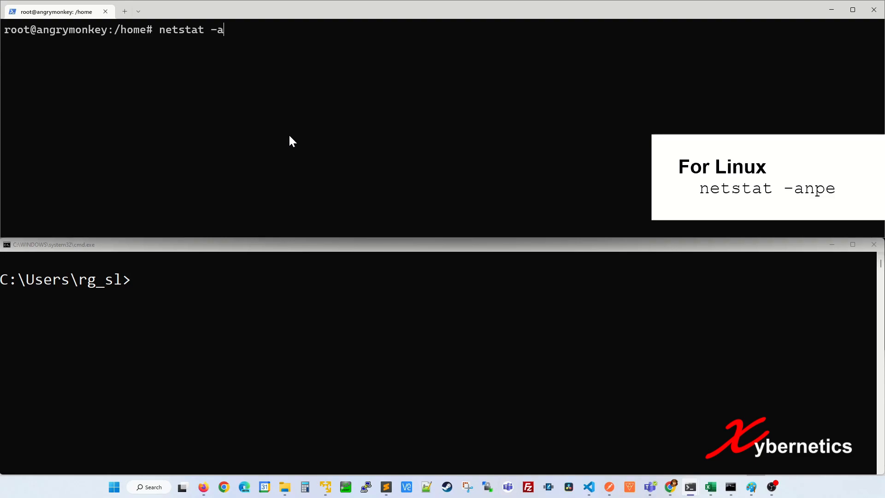
pyautogui.write('npe')
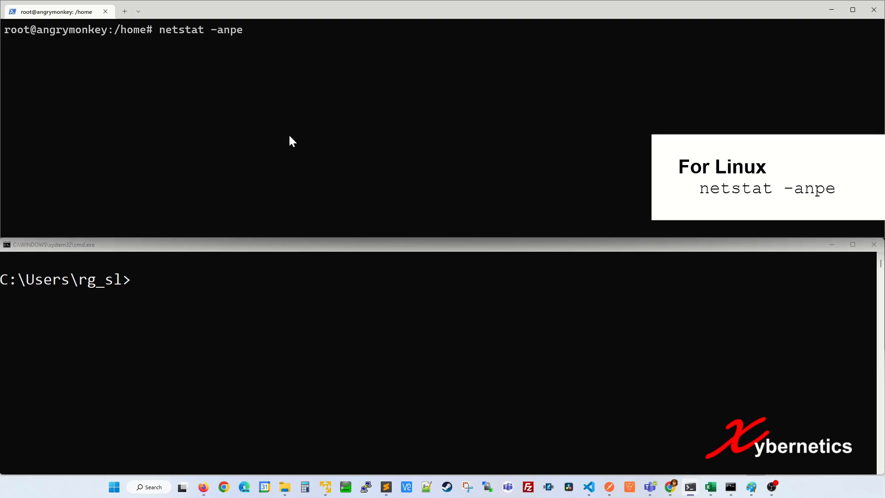
pyautogui.press('Return')
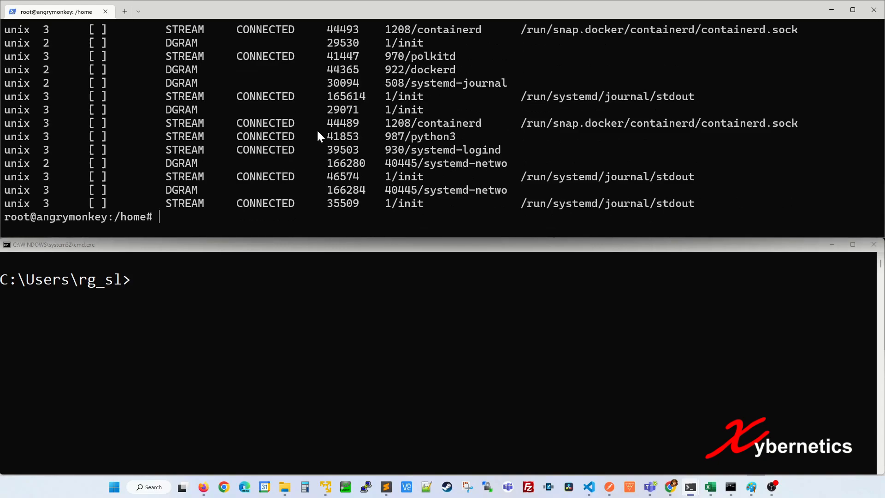
pyautogui.write('netstat -anp')
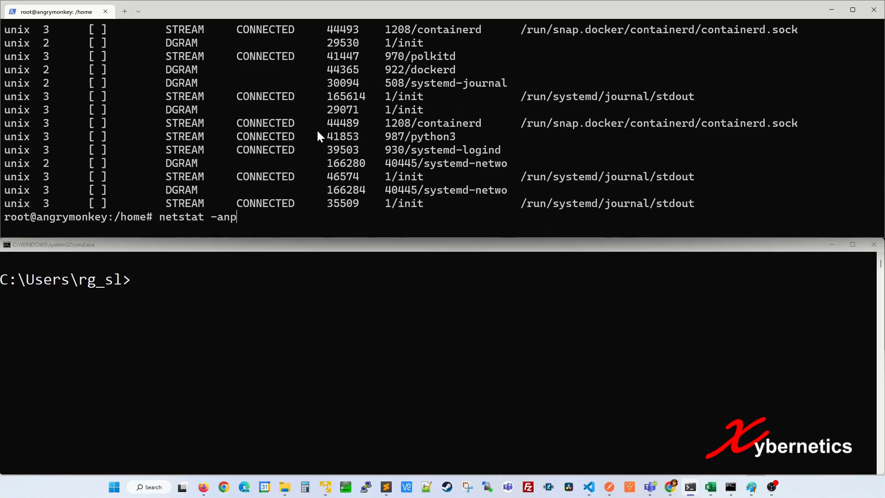
pyautogui.press('Return')
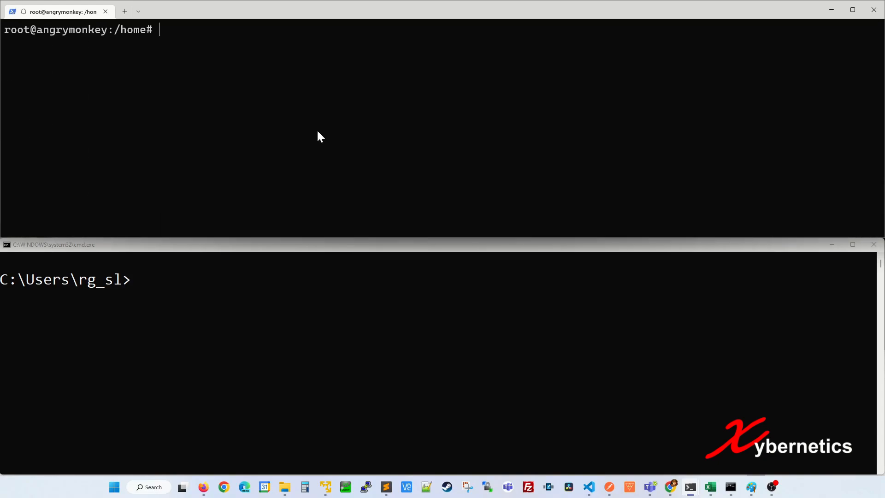
# Run netstat -anpe | grep LISTEN to show only listening sockets, including sshd on 22 and systemd-resolve on 53.
pyautogui.write('netstat -anpe | g')
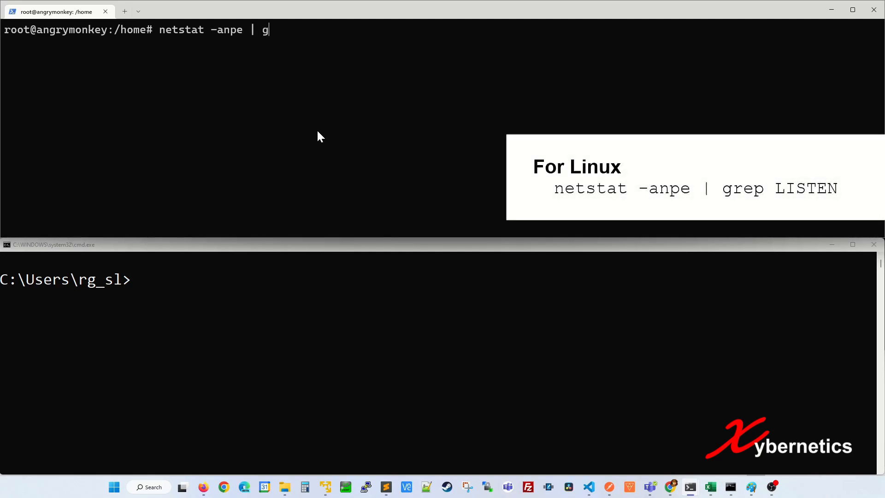
pyautogui.write('rep')
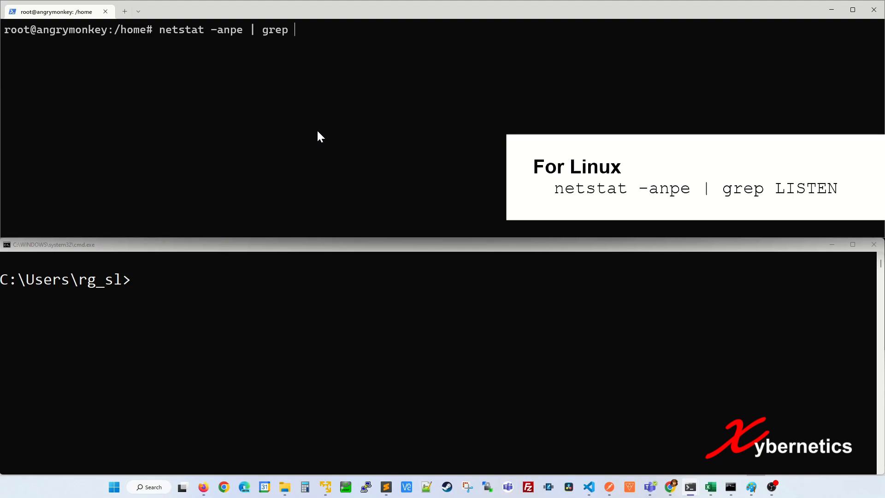
pyautogui.write('LISTEN')
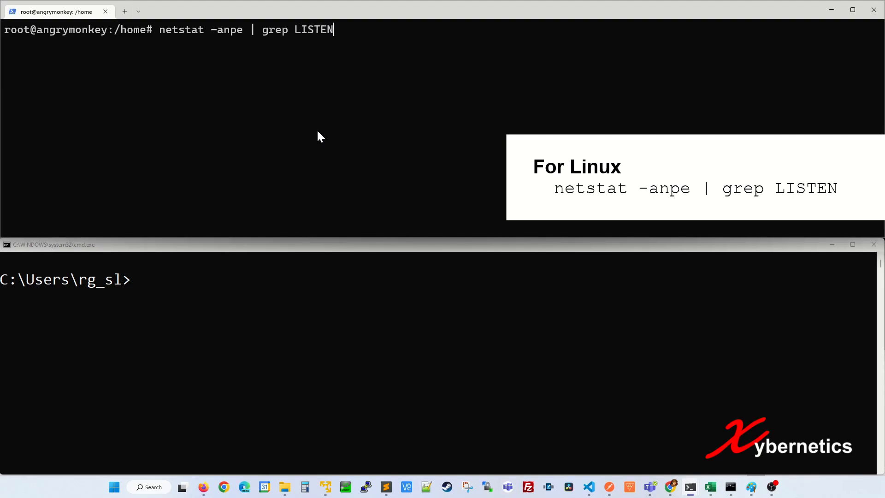
pyautogui.press('Return')
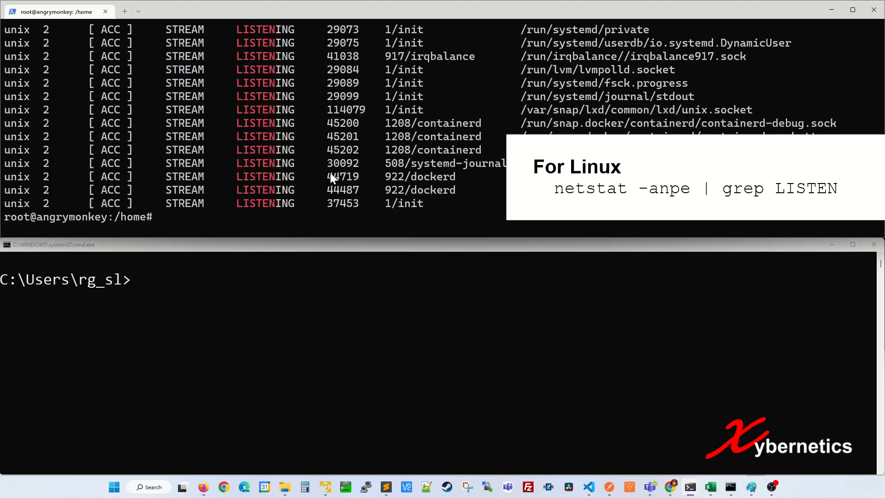
pyautogui.press('Return')
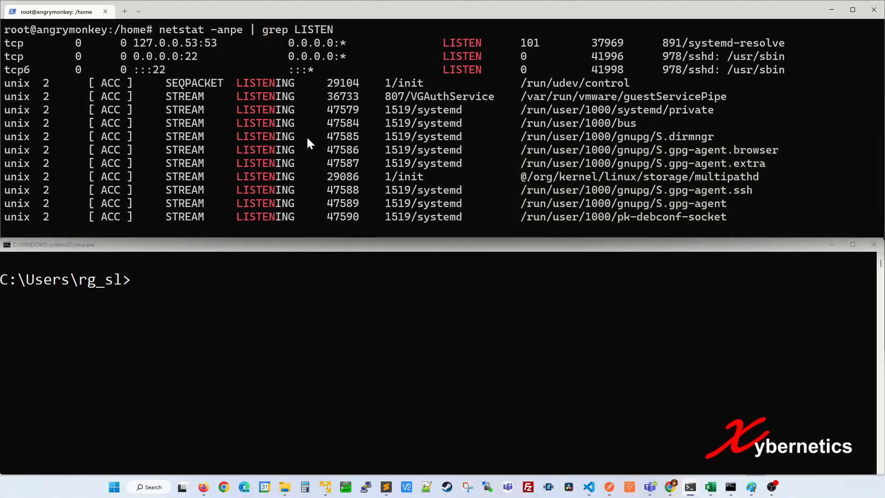
pyautogui.moveTo(291, 146)
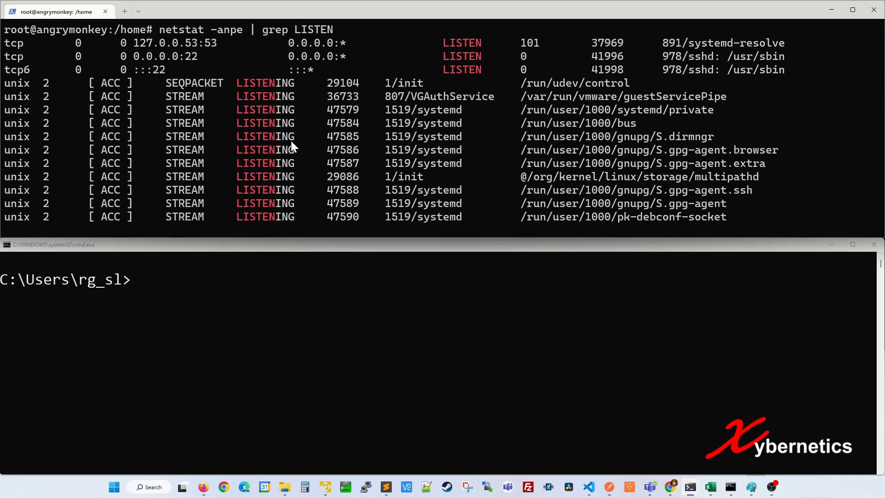
pyautogui.write('clear')
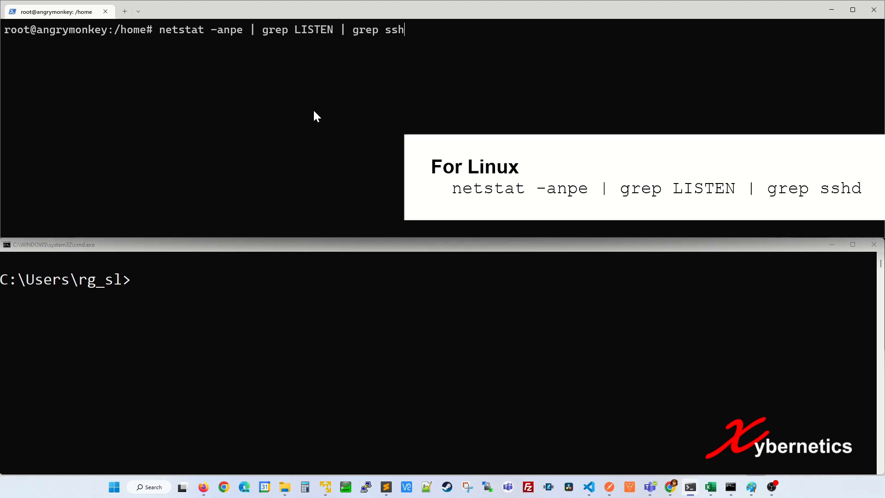
# Run netstat -anpe | grep LISTEN | grep sshd, leaving only sshd on port 22 for tcp and tcp6.
pyautogui.press('Return')
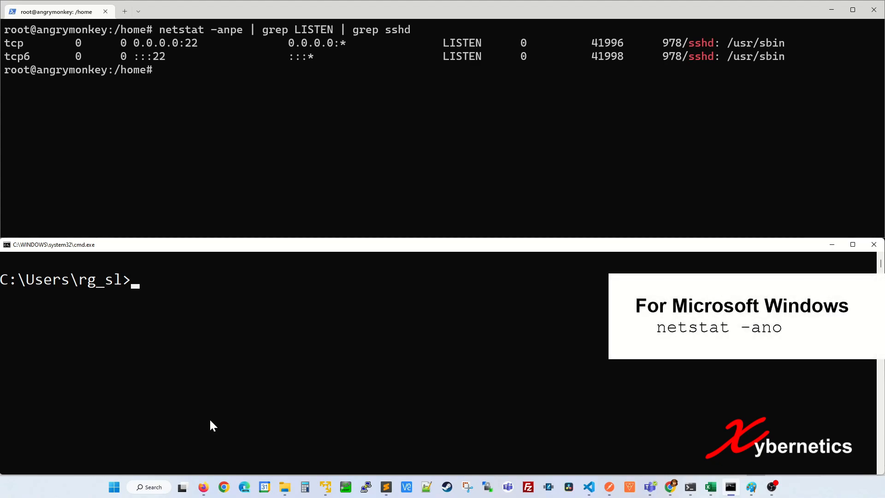
# Run netstat -ano in Command Prompt to list all Windows connections with their PIDs.
pyautogui.write('net')
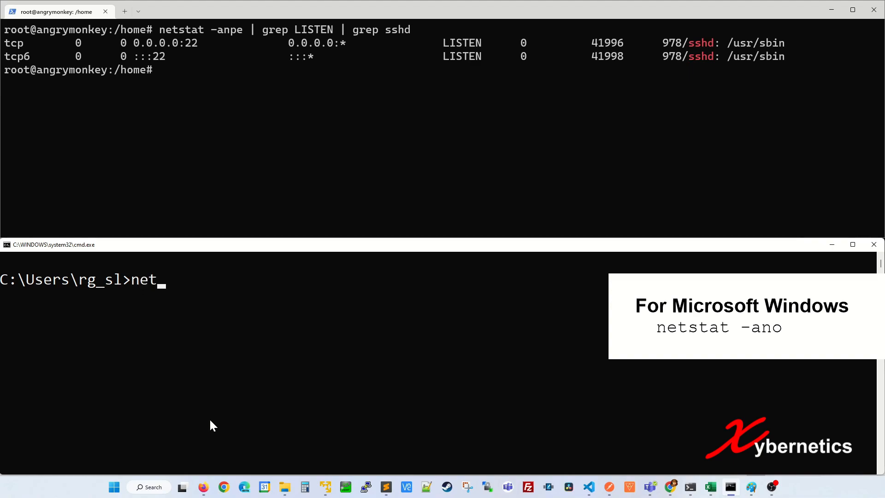
pyautogui.write('stat -')
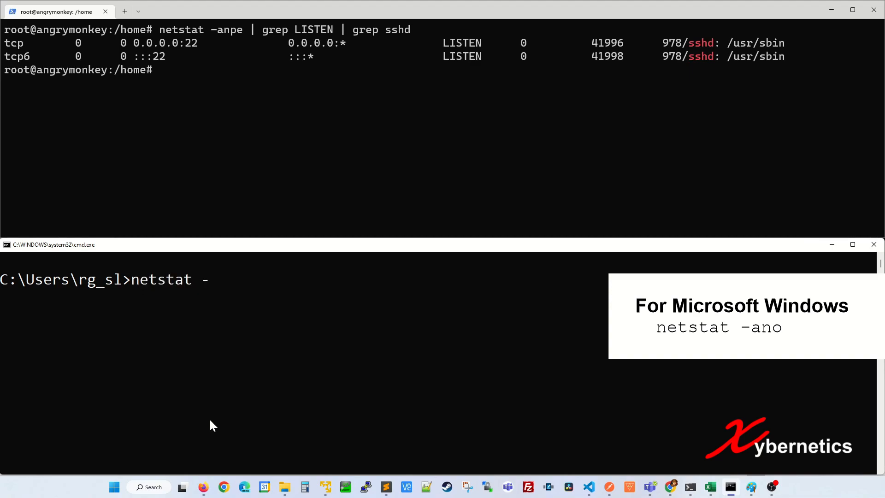
pyautogui.write('ano')
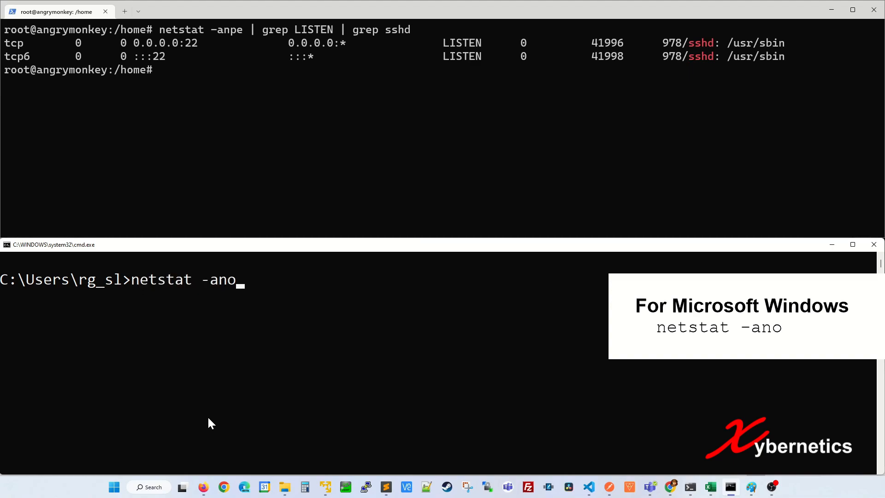
pyautogui.press('Return')
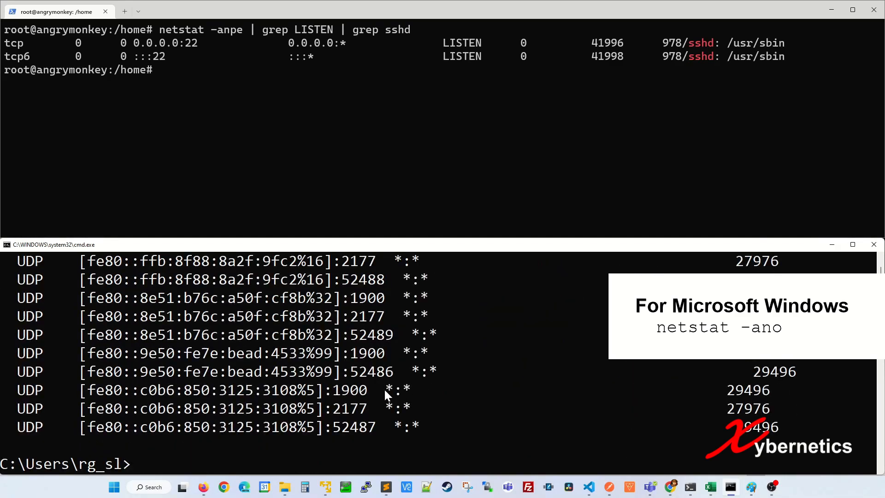
pyautogui.moveTo(366, 298)
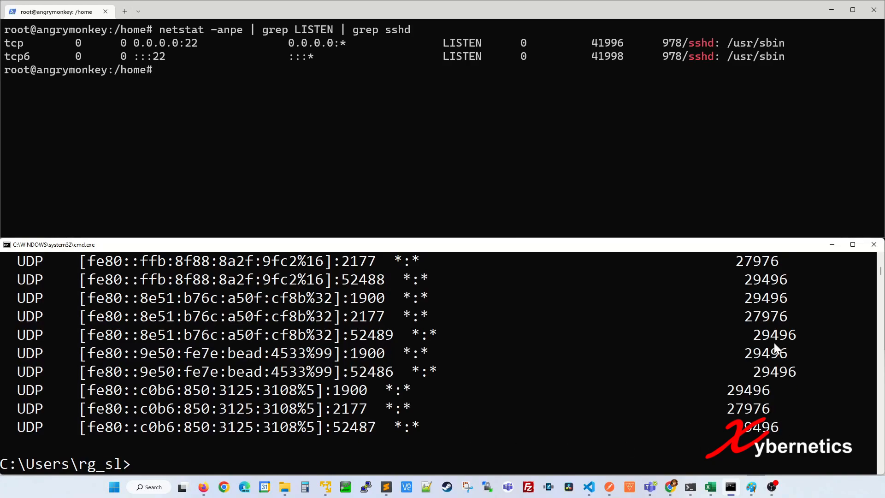
# Run netstat -ano | find "LISTENING" to show only listening TCP ports with PIDs.
pyautogui.write('netstat -ano')
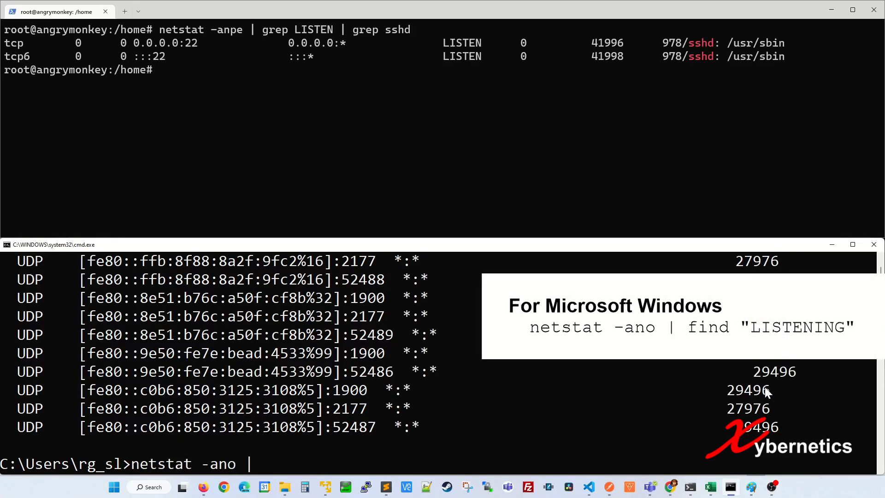
pyautogui.write('| find "LIST')
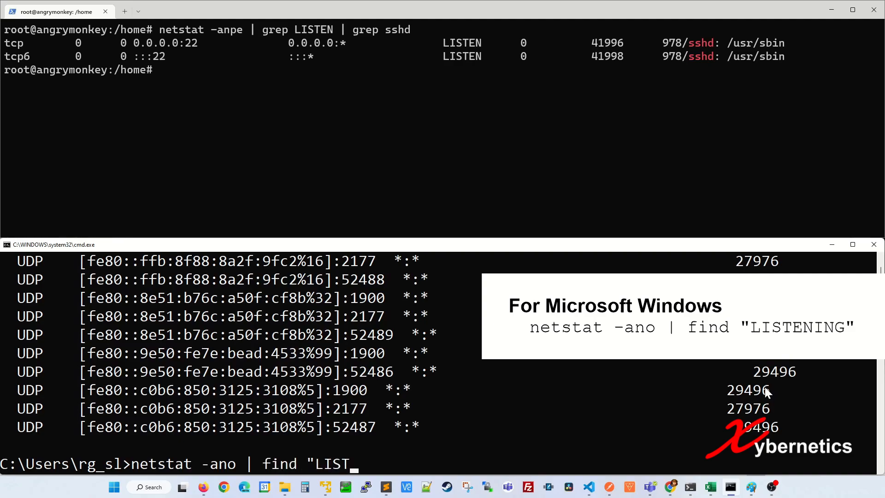
pyautogui.write('ENING')
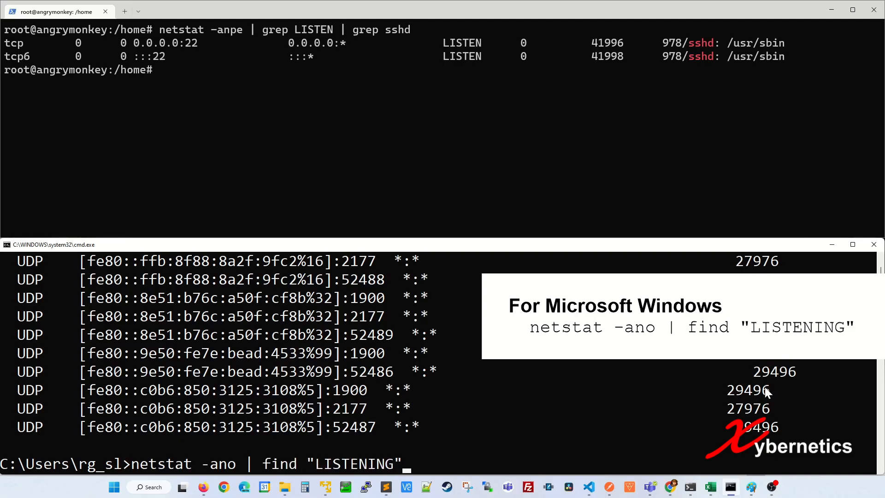
pyautogui.press('Return')
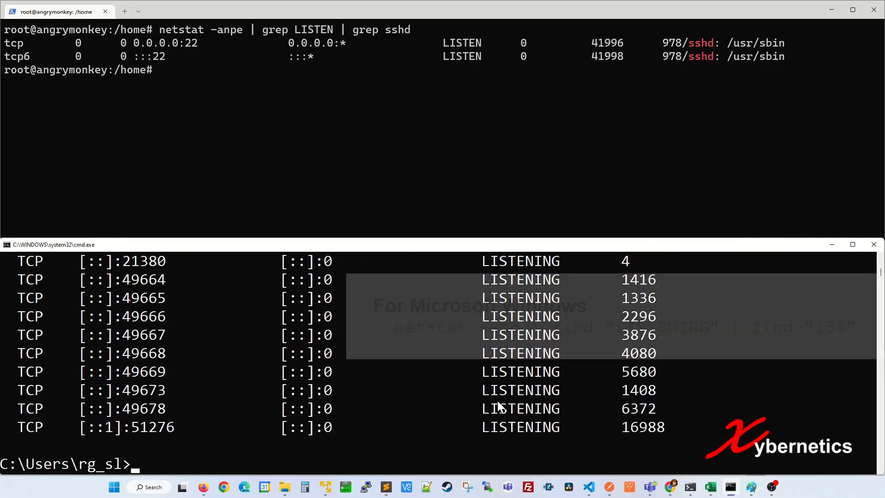
# Run netstat -ano | find "LISTENING" | find "135" and highlight PID 1696 owning port 135.
pyautogui.write('netstat -ano | find "LISTENING" | find "')
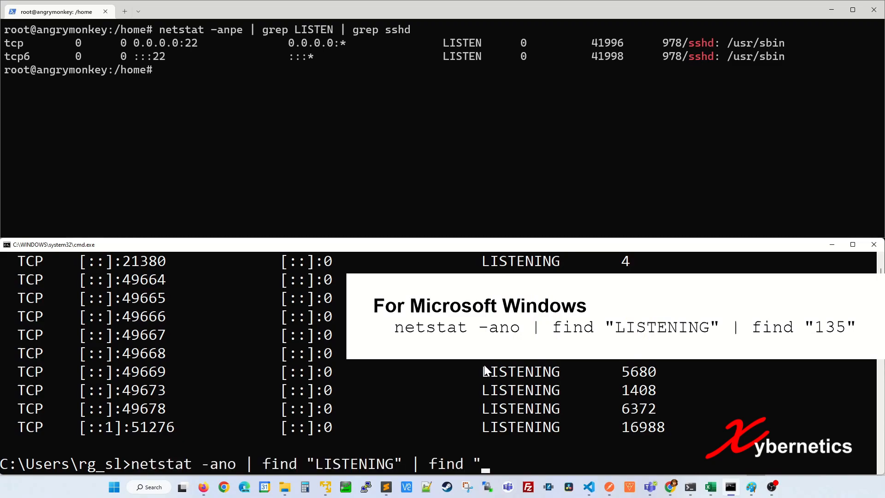
pyautogui.press('Return')
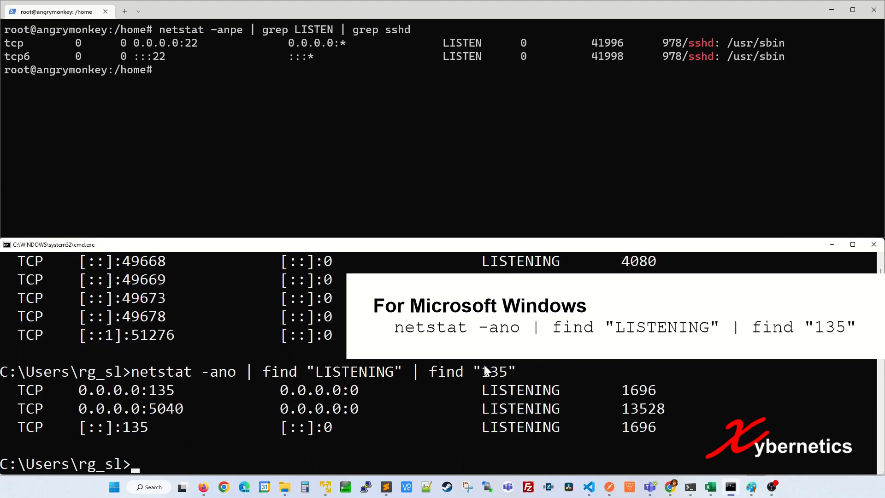
pyautogui.moveTo(202, 399)
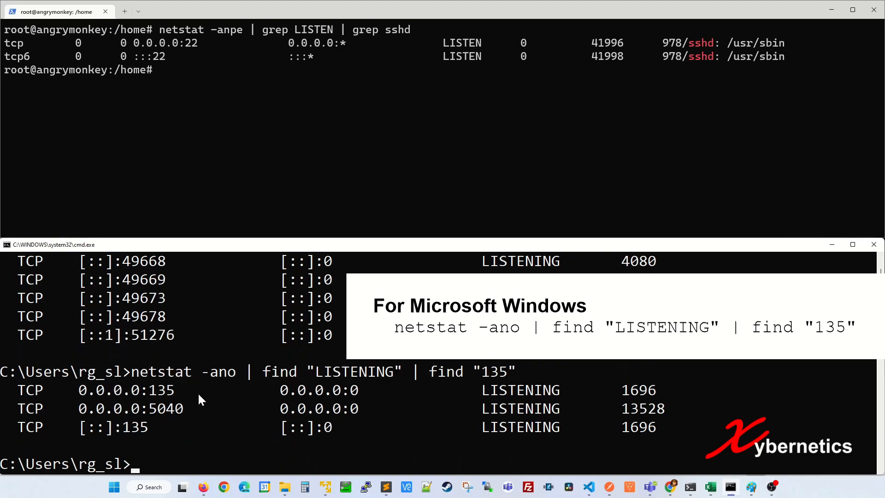
pyautogui.moveTo(556, 411)
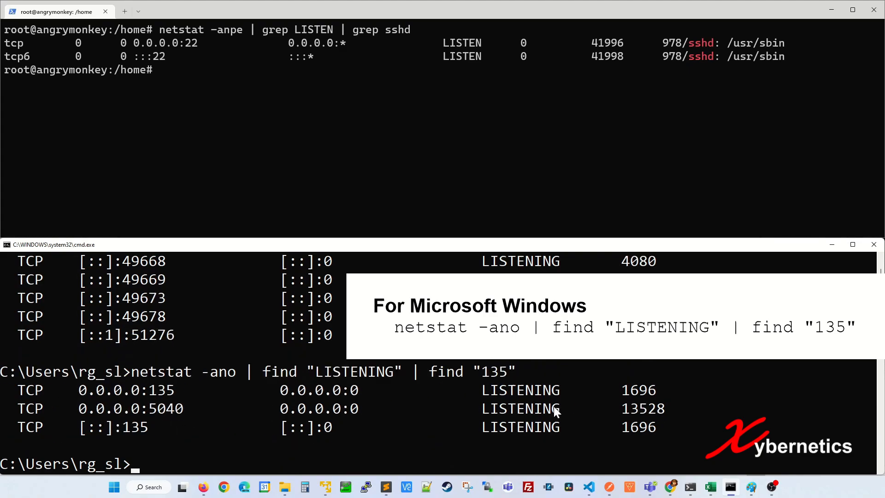
pyautogui.doubleClick(157, 390)
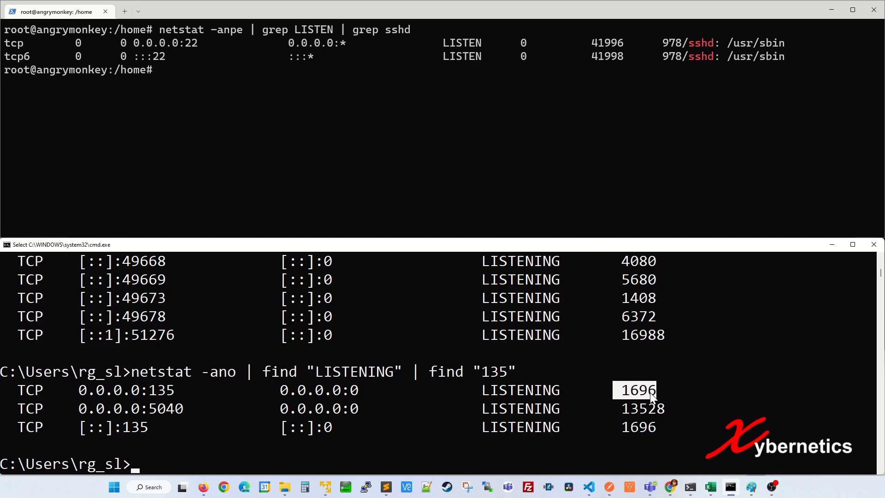
pyautogui.moveTo(679, 399)
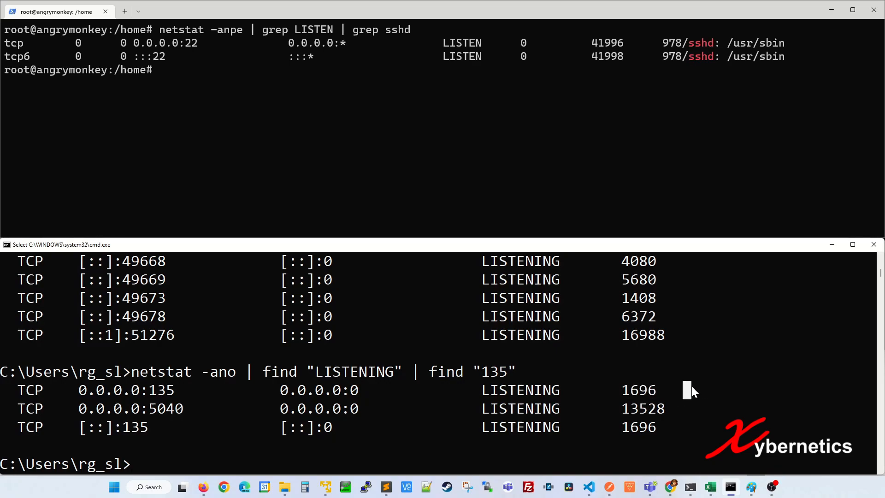
# Run tasklist to list all running processes with PIDs and highlight a process name.
pyautogui.write('tas')
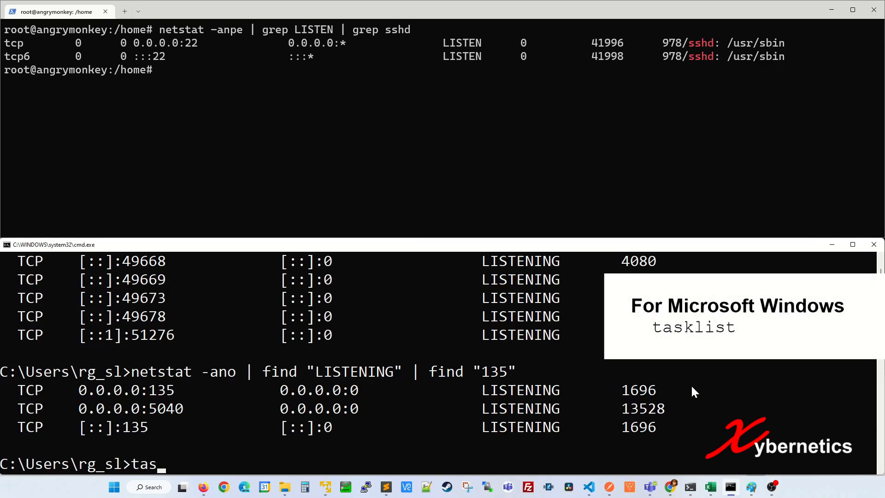
pyautogui.write('klist')
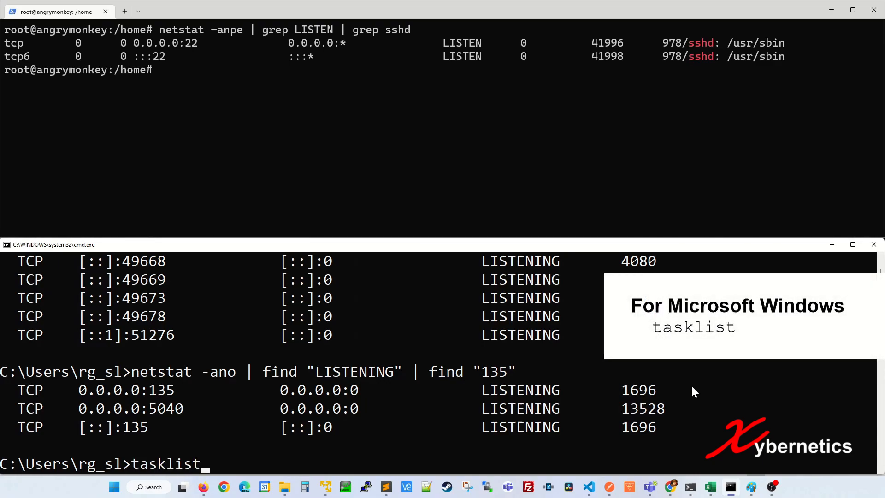
pyautogui.press('Return')
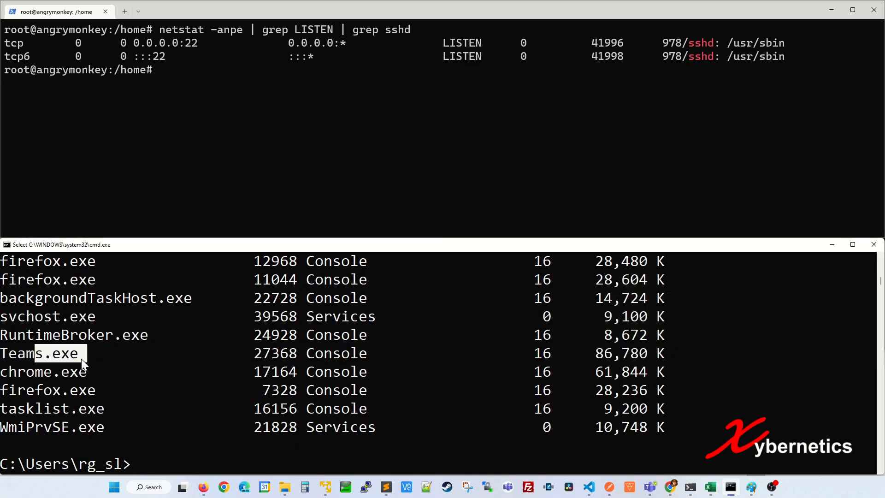
pyautogui.doubleClick(274, 353)
pyautogui.write('tasklist')
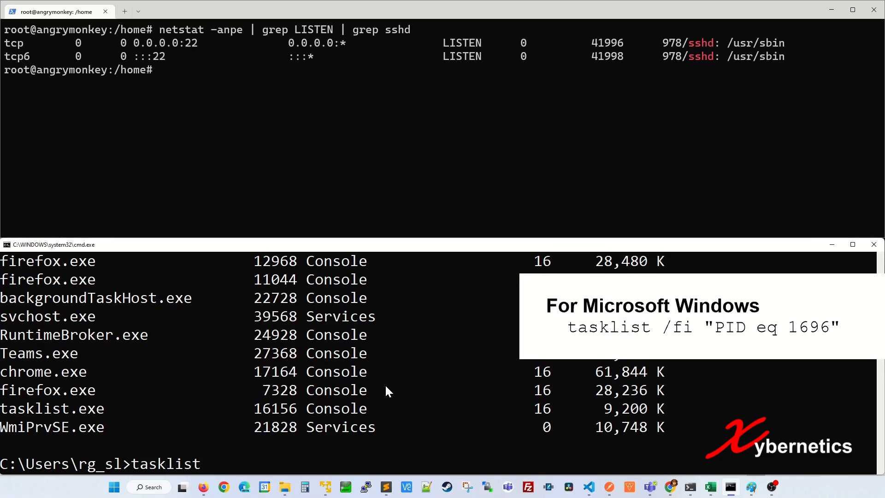
# Run tasklist /fi "PID eq 1696" to identify the port 135 owner as svchost.exe.
pyautogui.write('/f')
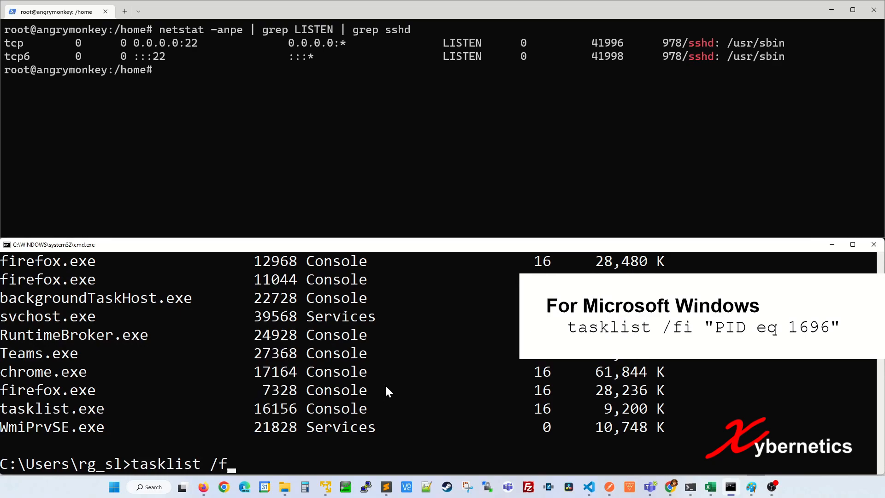
pyautogui.write('i "PID')
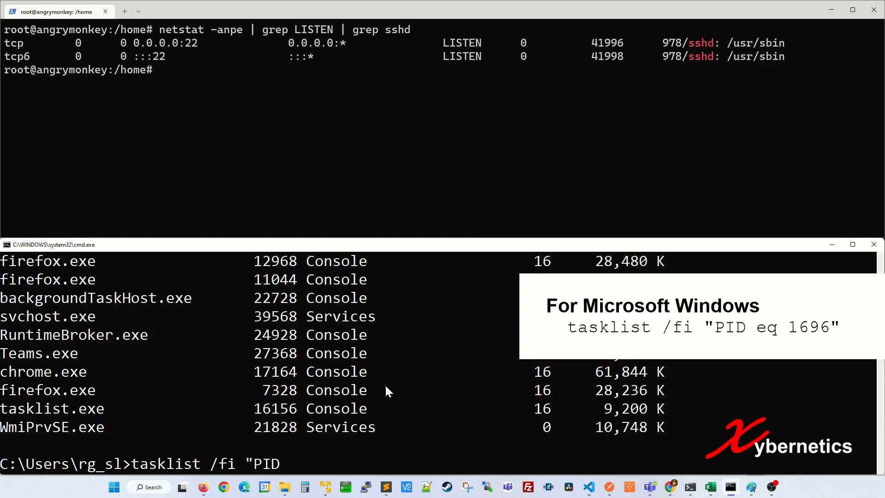
pyautogui.write('eq')
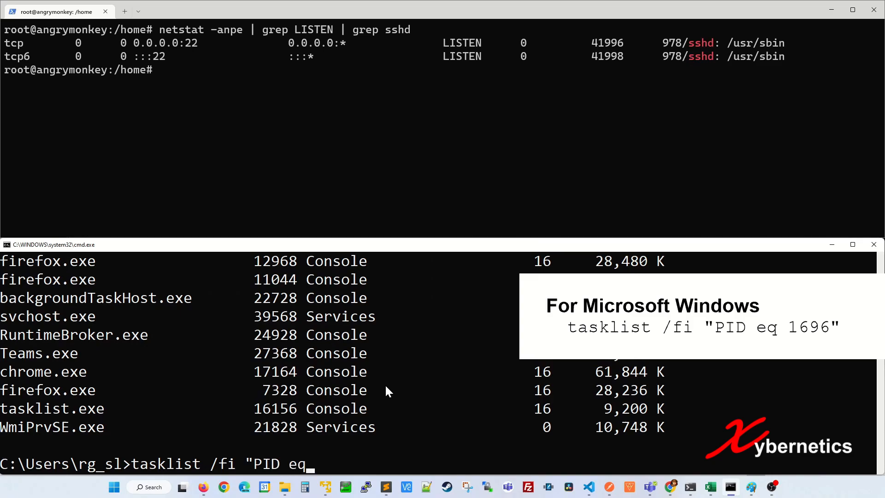
pyautogui.write('16')
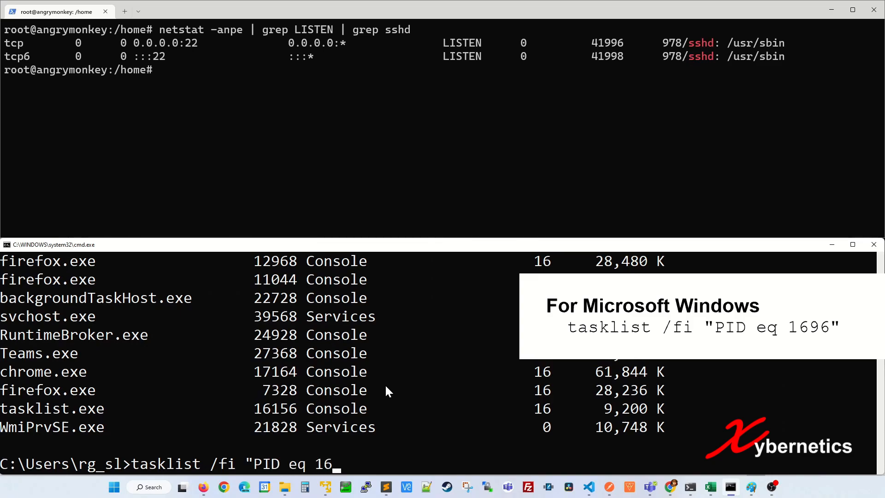
pyautogui.write('96"')
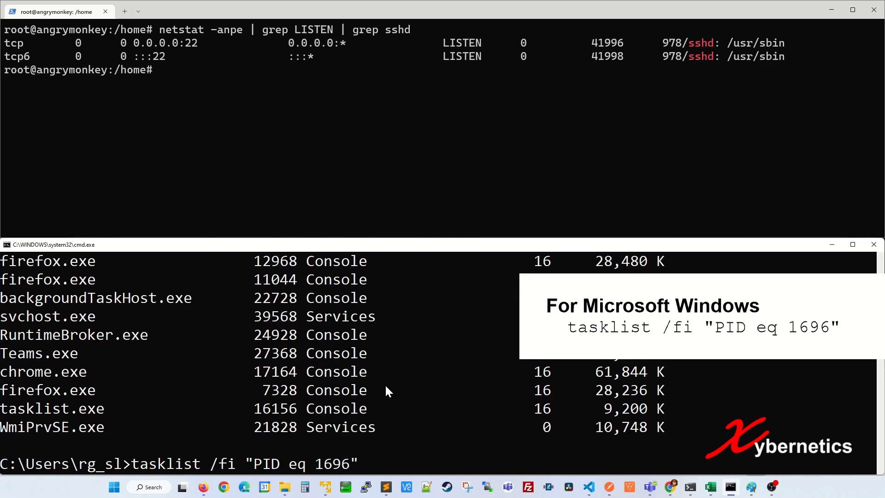
pyautogui.press('Return')
pyautogui.write('netstat -ano | find "LISTENING" | find "135"')
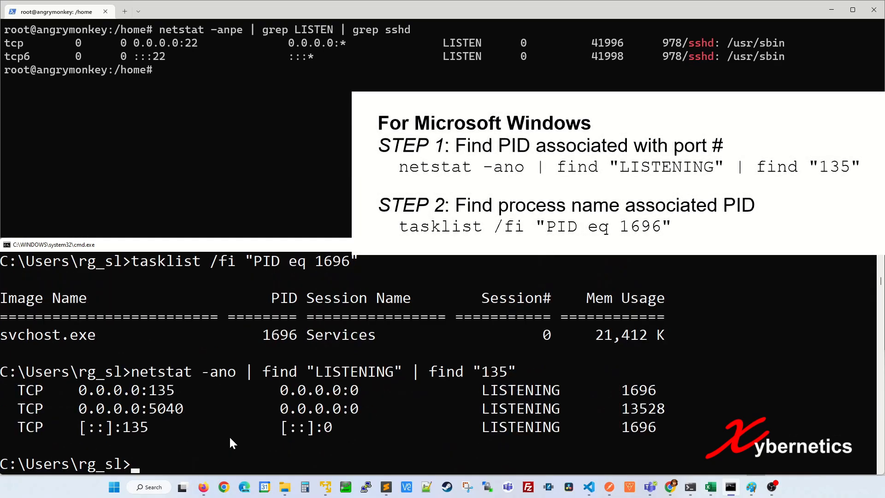
pyautogui.moveTo(104, 416)
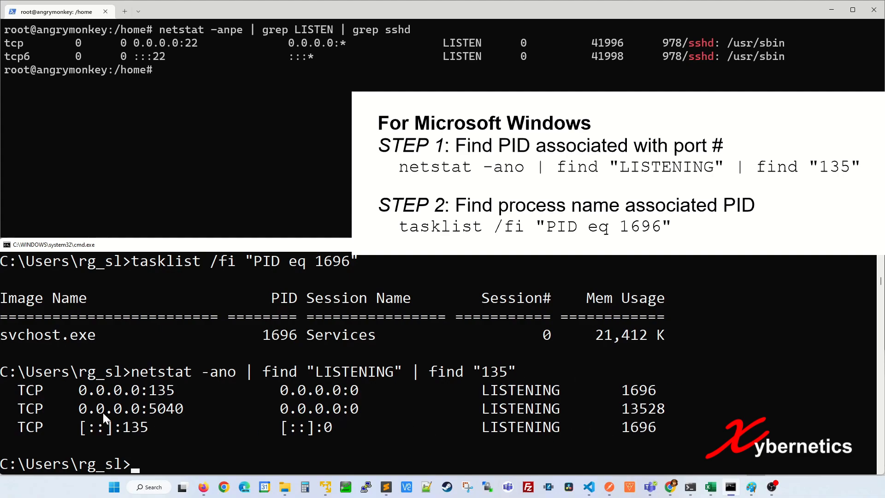